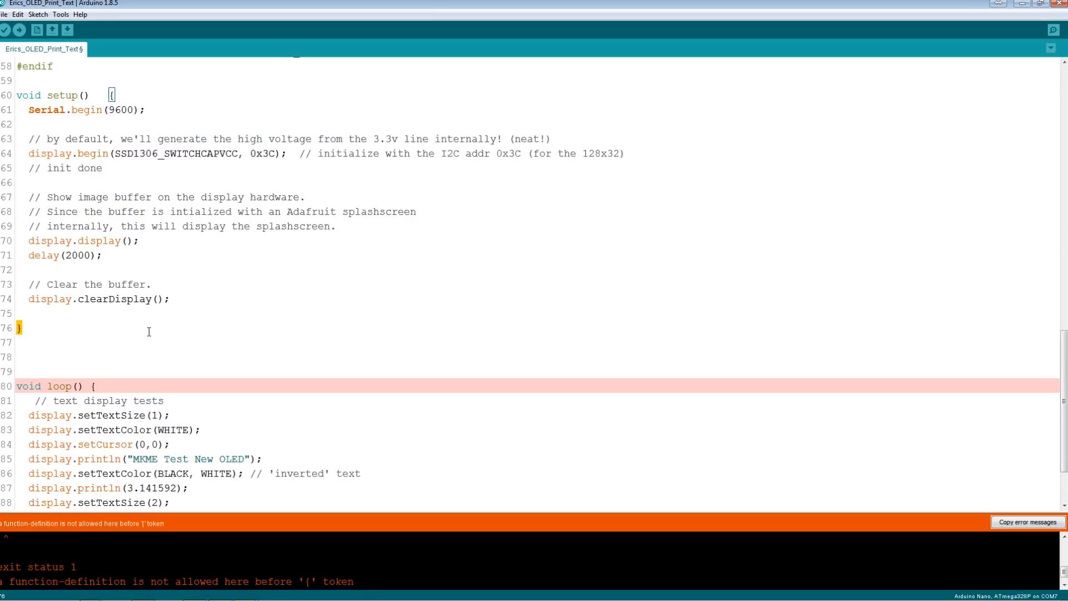
pyautogui.moveTo(5, 30)
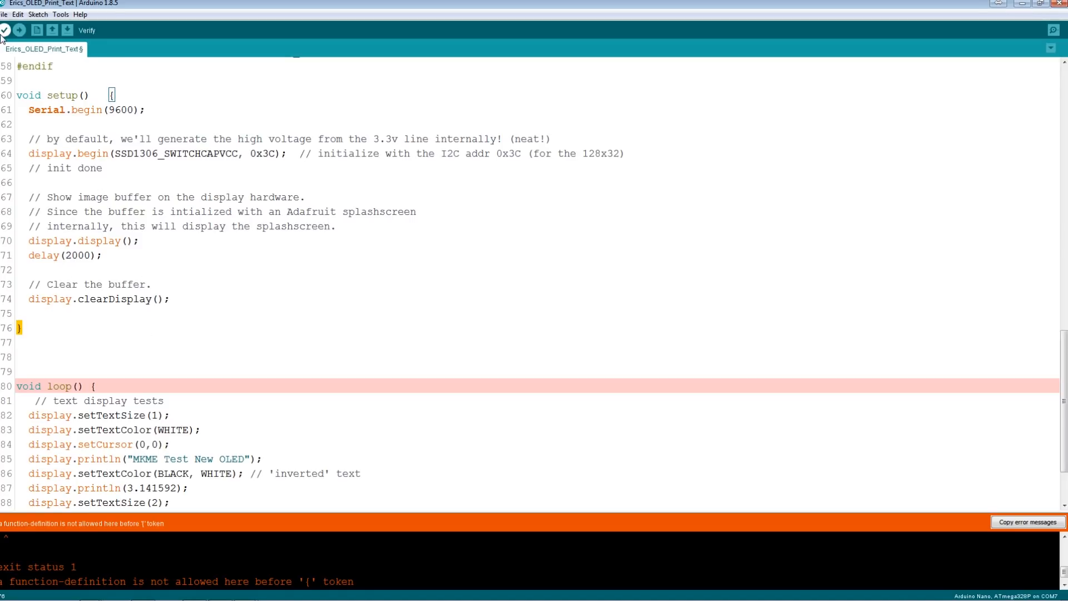